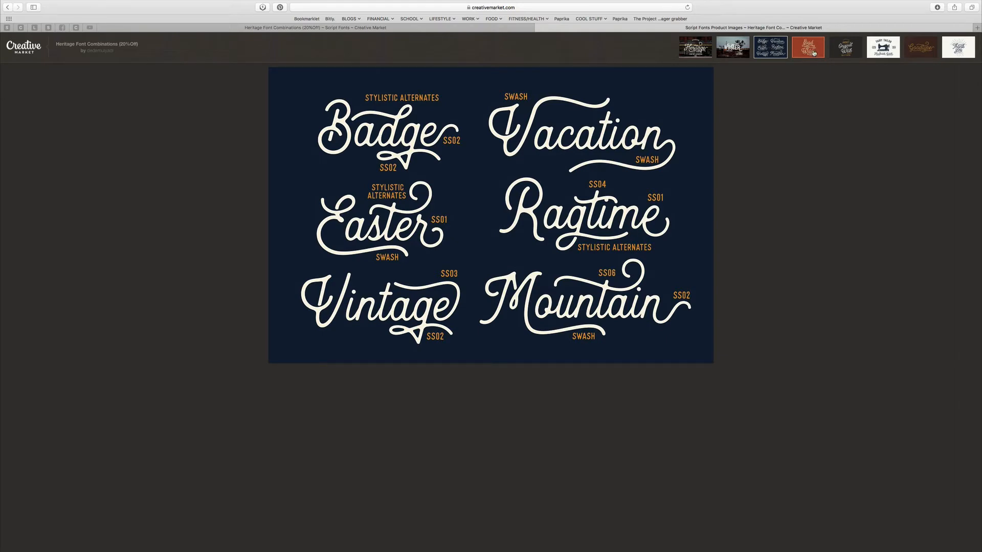
Step: Browse the Heritage sample images: Badge, All Good Things, Original Wash and Goodtype
click(807, 47)
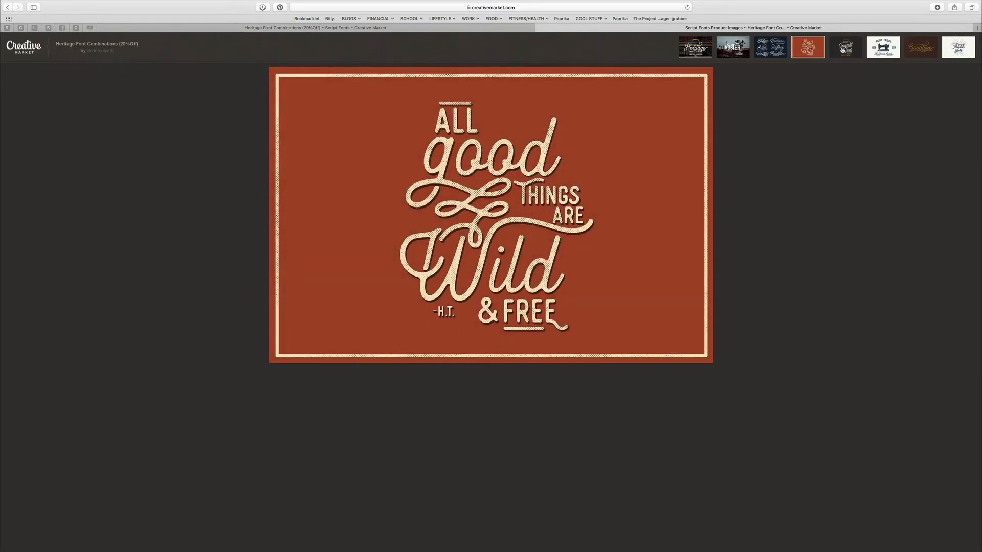
click(845, 47)
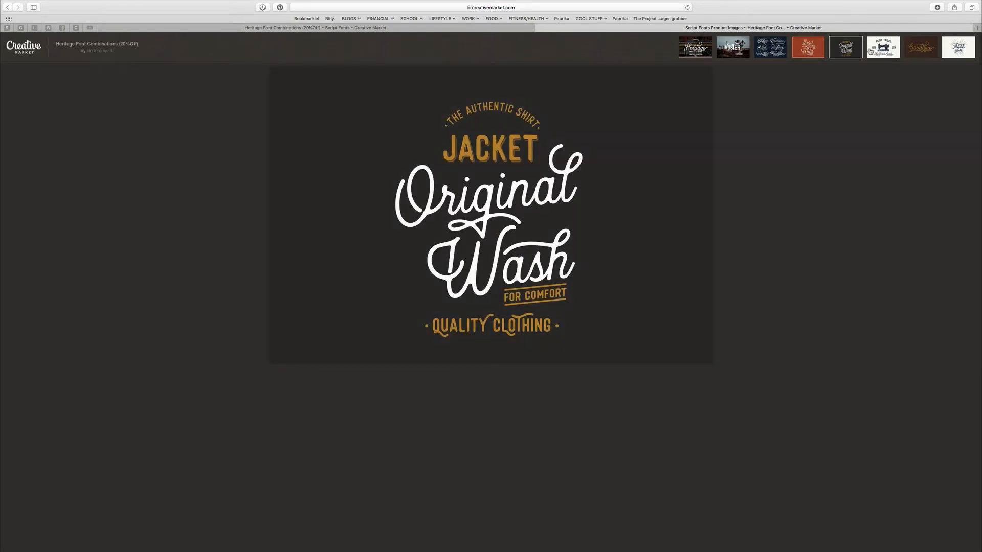
click(920, 47)
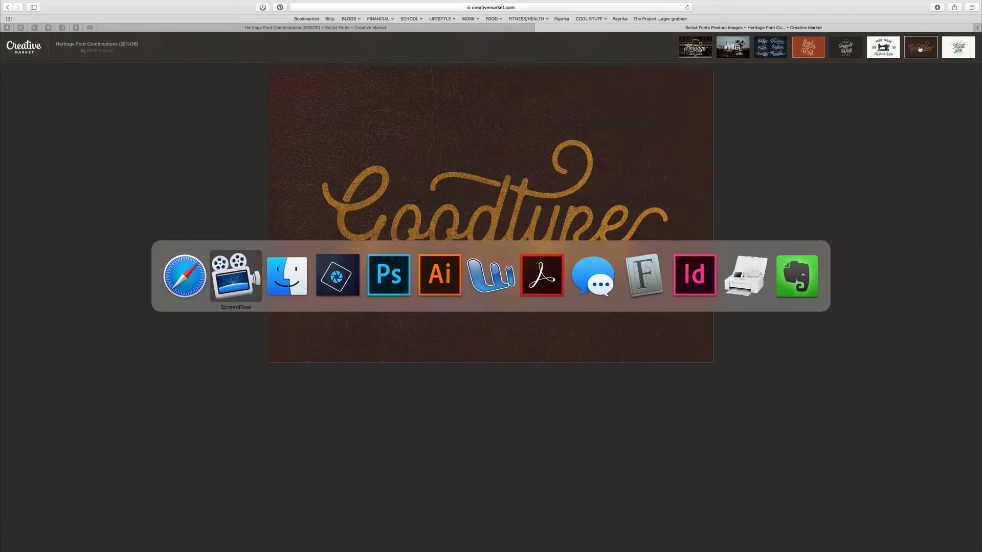
Step: Select the Seriously text layer with the Horizontal Type Tool active
click(388, 276)
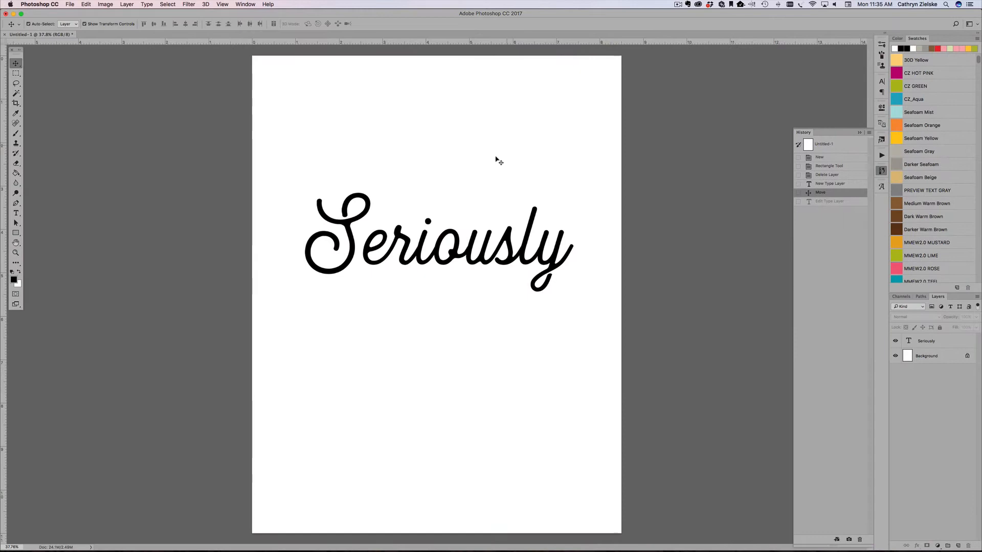
click(927, 340)
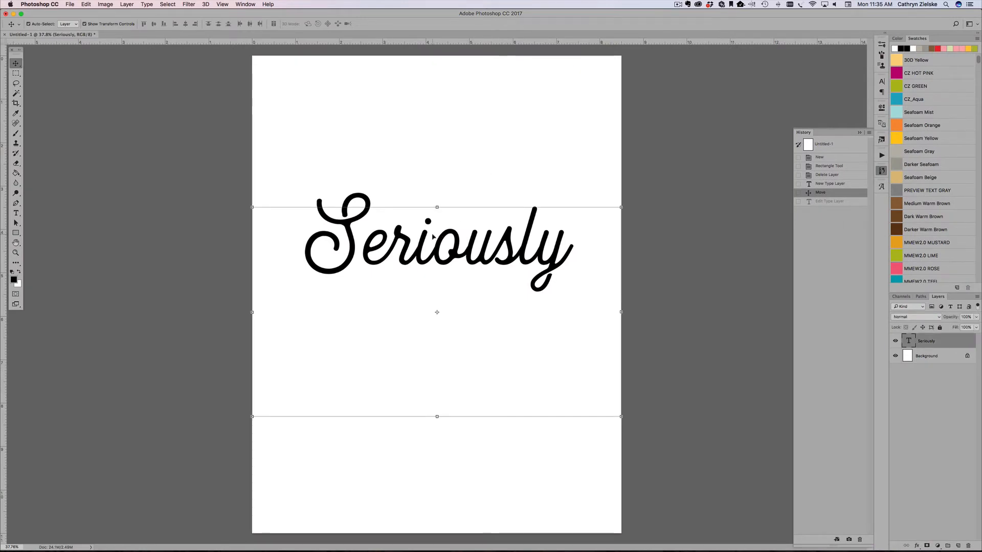
click(15, 213)
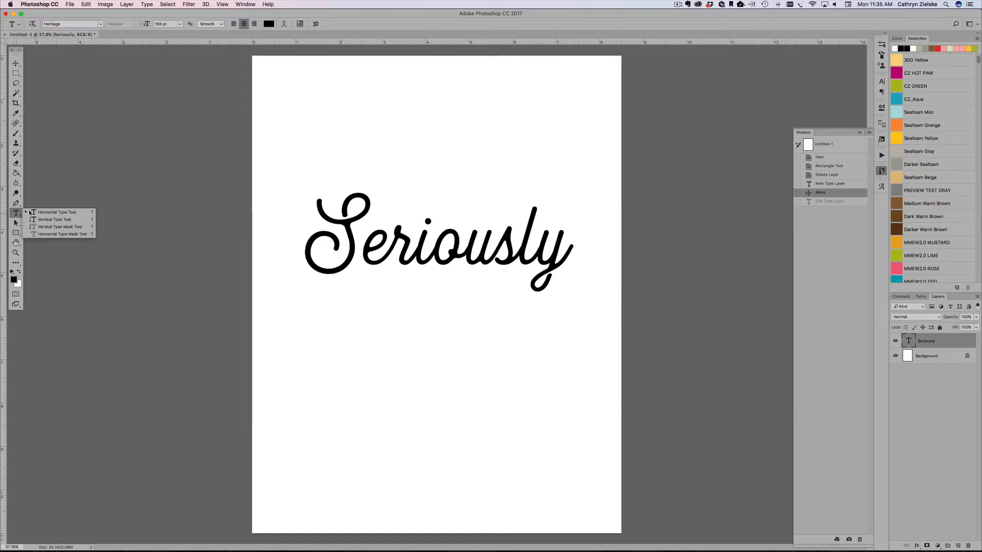
click(56, 212)
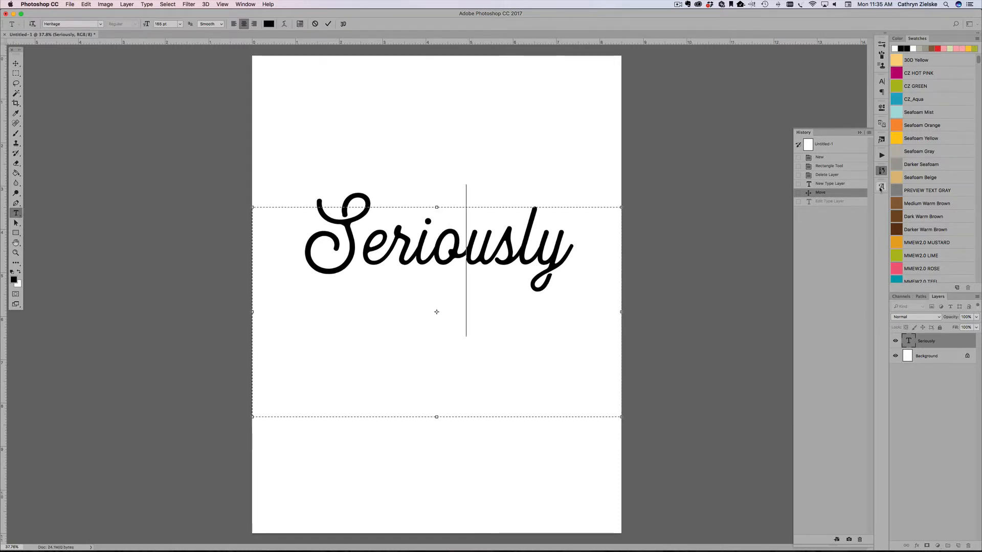
Step: Set the Glyphs panel to Entire Font and scroll to Heritage's swash alternates
click(881, 187)
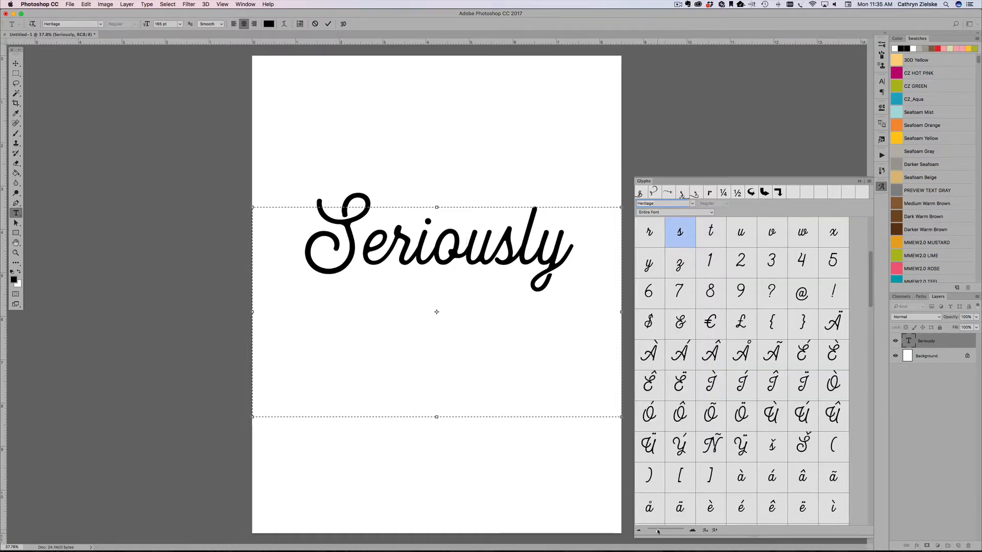
scroll(up, 3)
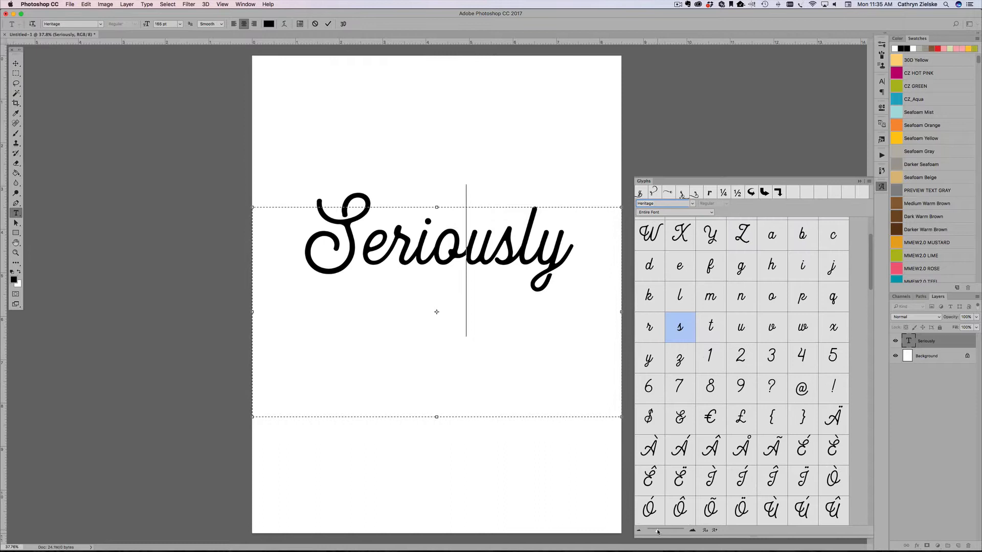
click(676, 212)
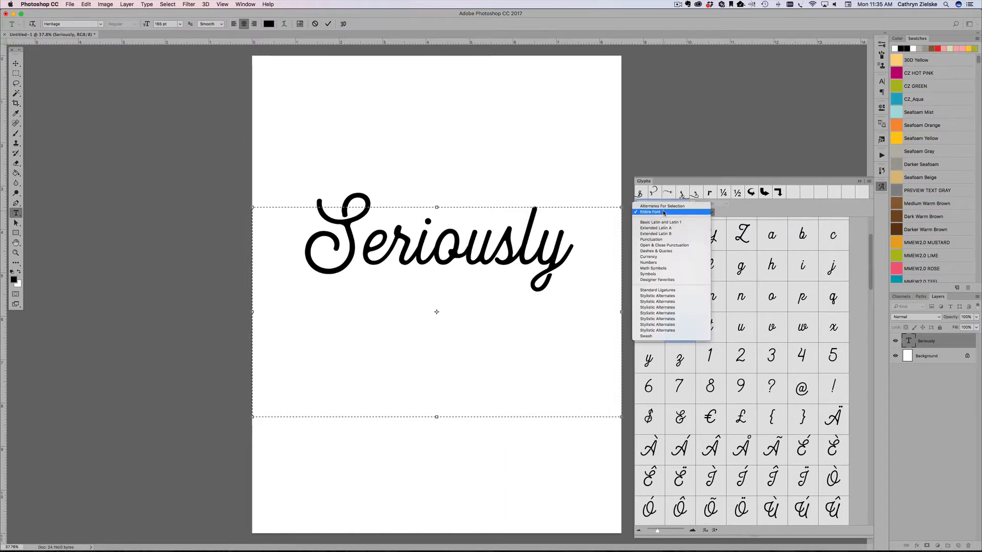
click(662, 212)
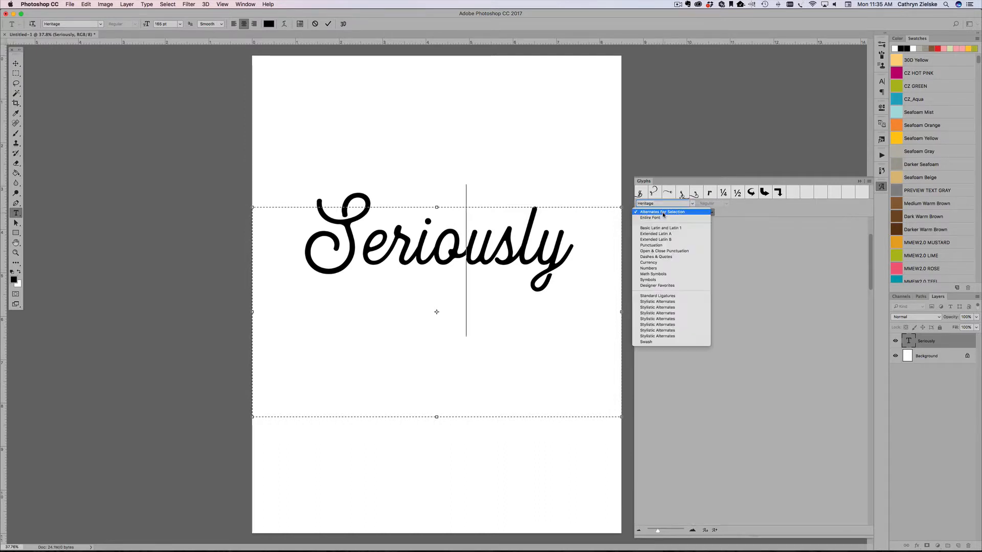
click(651, 218)
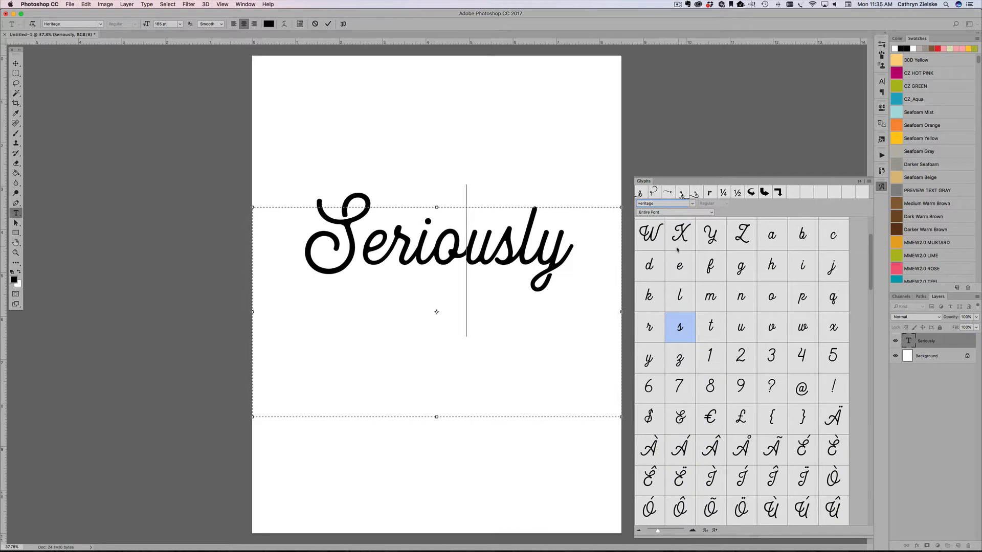
mouse_move(737, 338)
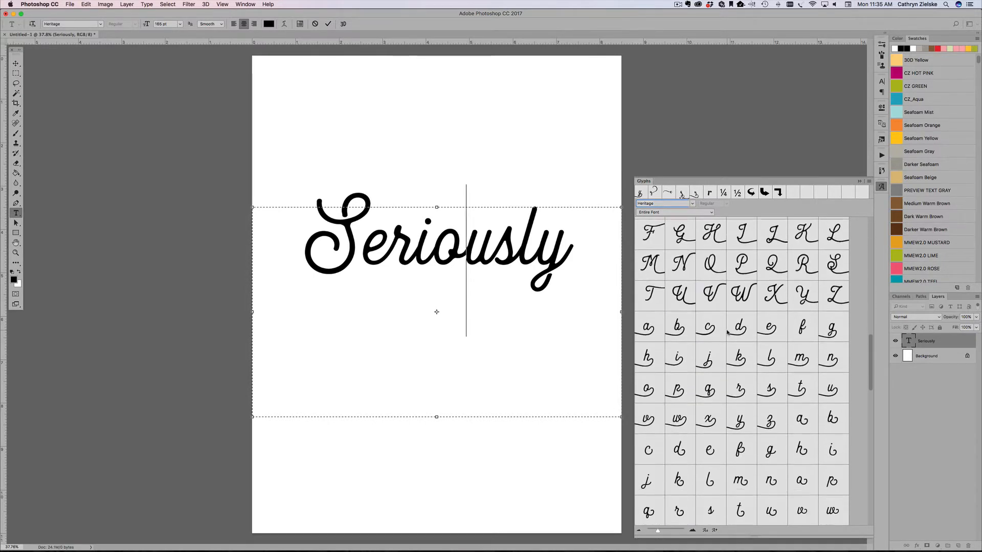
scroll(down, 3)
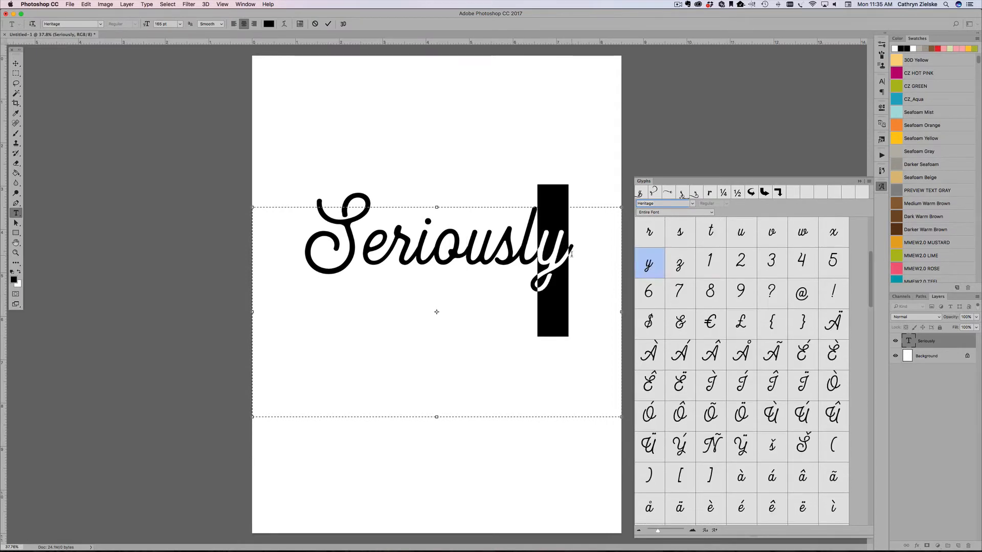
scroll(down, 3)
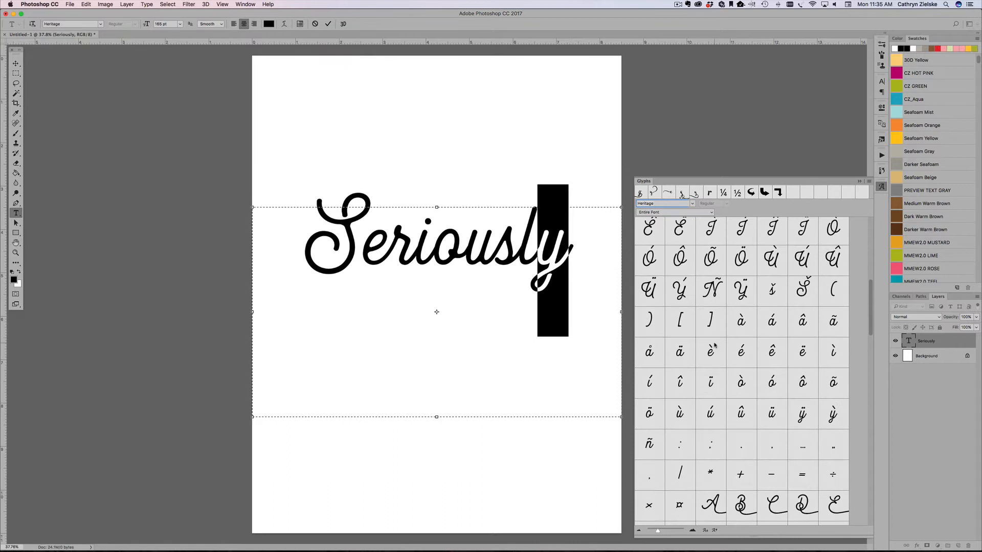
click(675, 211)
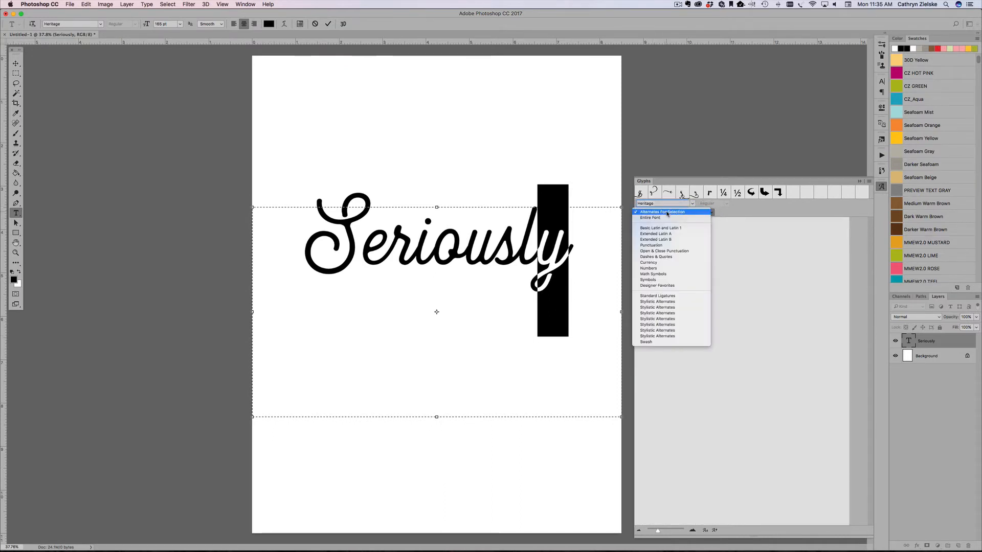
click(655, 217)
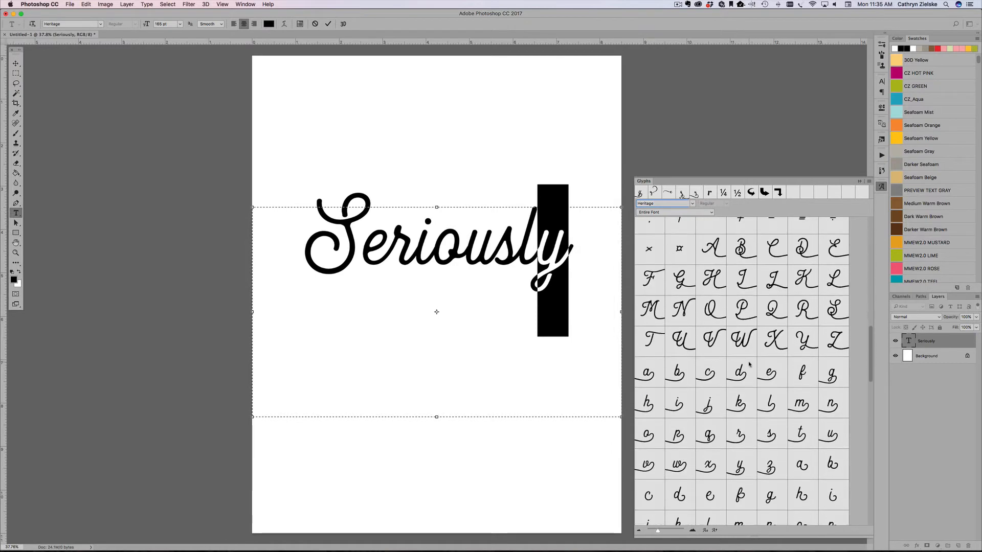
scroll(down, 3)
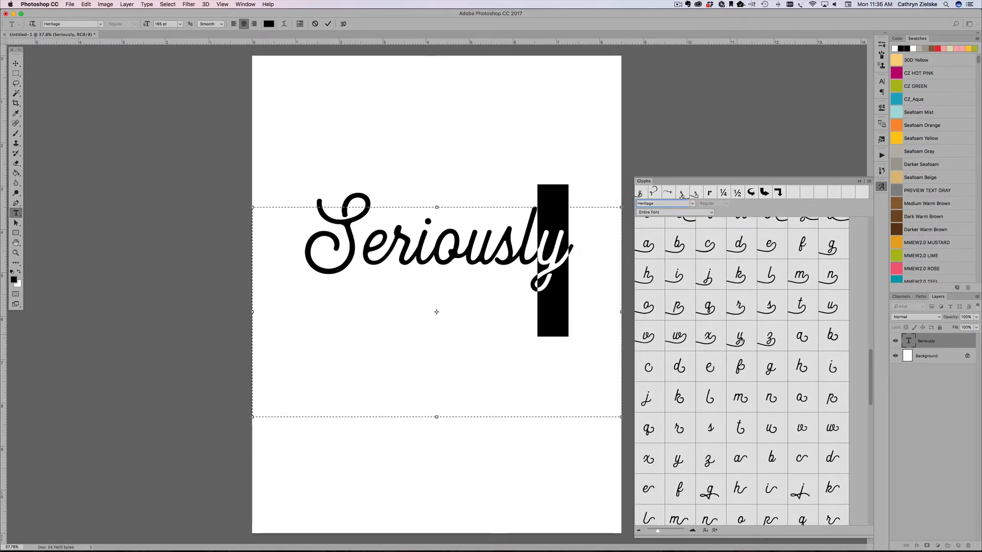
Step: Try swash y alternates from the Glyphs panel, settling on the right-sweeping tail variant
double_click(739, 337)
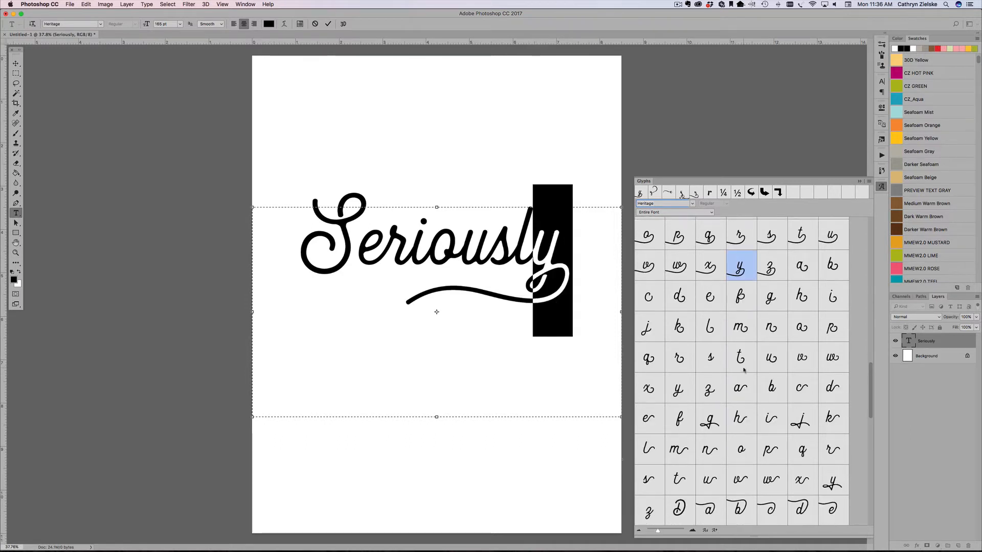
scroll(down, 3)
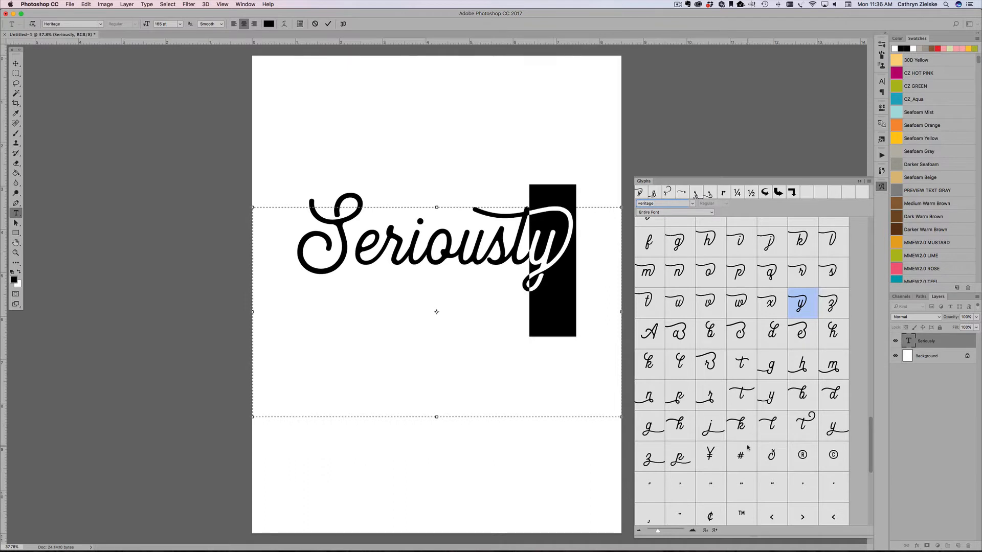
scroll(down, 3)
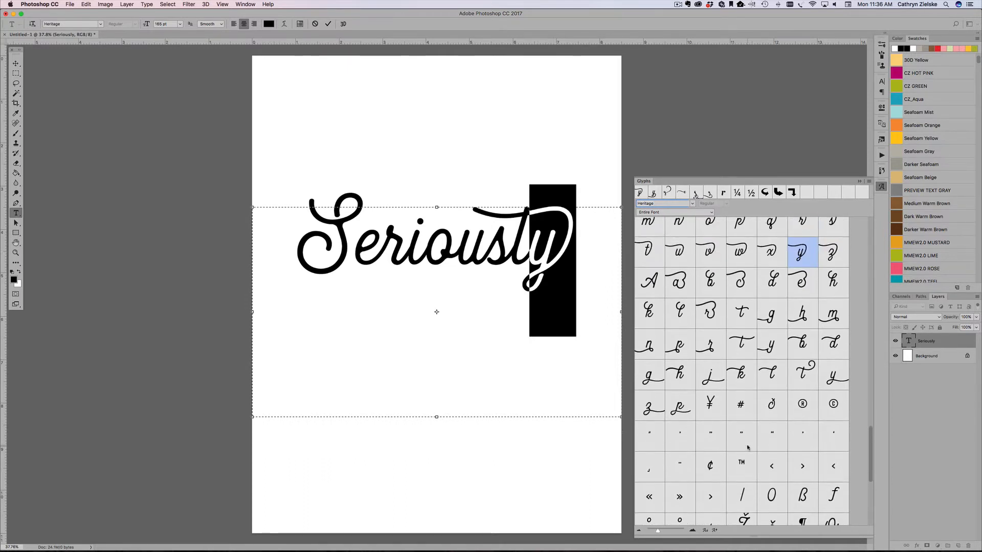
click(834, 375)
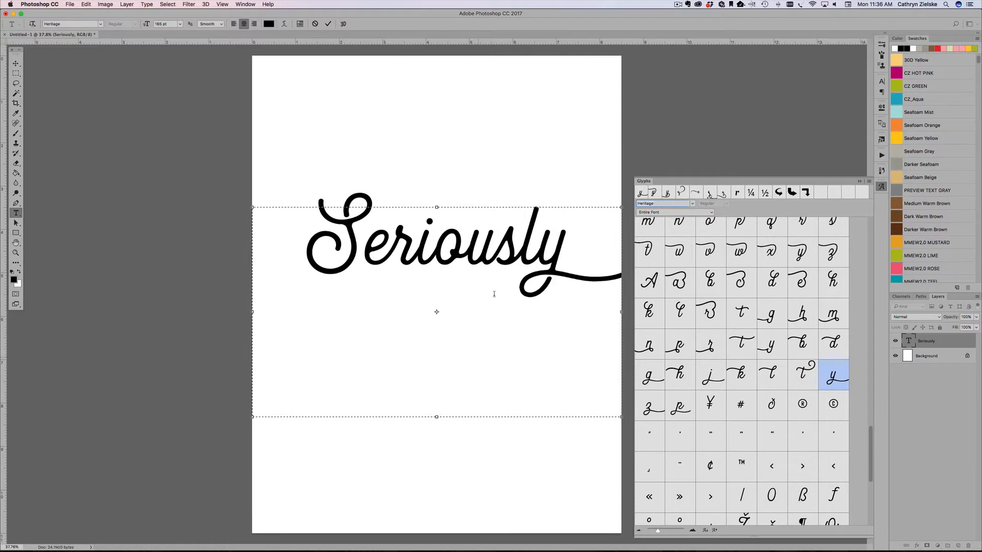
Step: Select the S and apply the swash capital S with its tail curling underneath
click(566, 263)
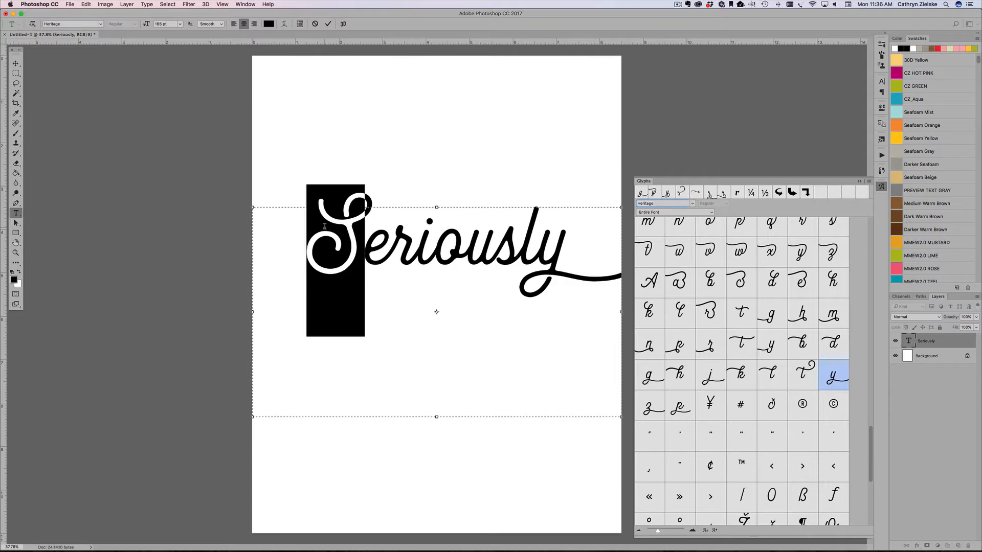
scroll(down, 3)
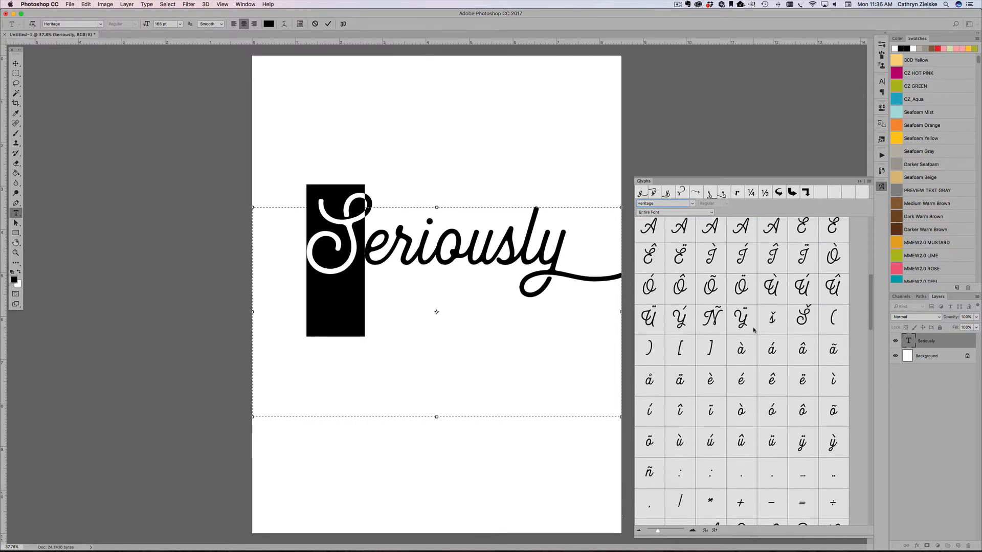
scroll(down, 3)
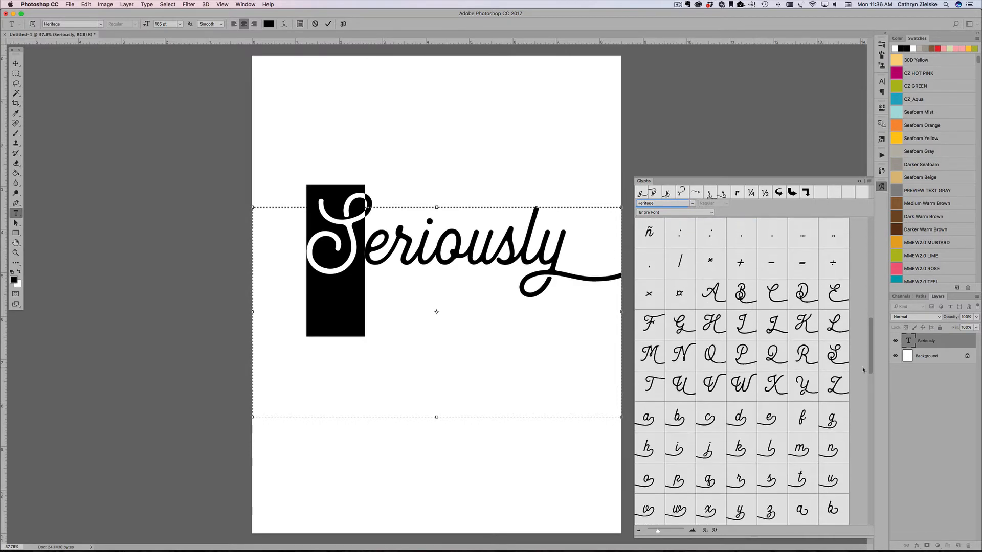
double_click(834, 355)
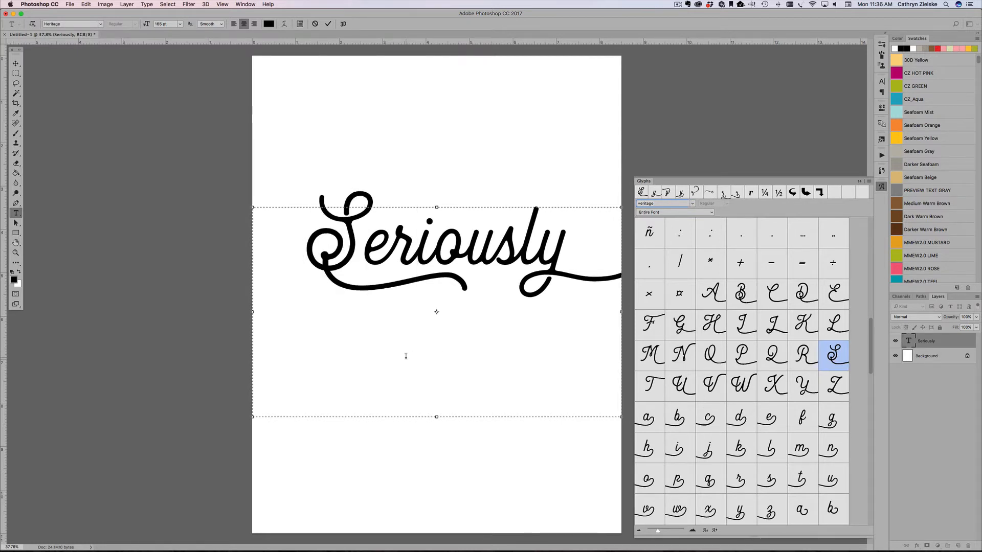
click(418, 259)
text(Font)
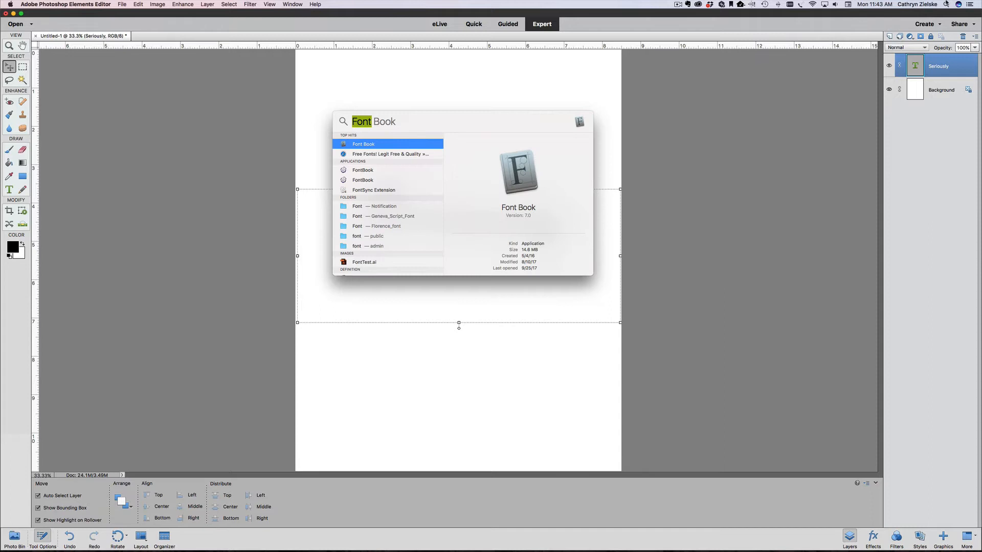
mouse_move(440, 123)
text(Herita)
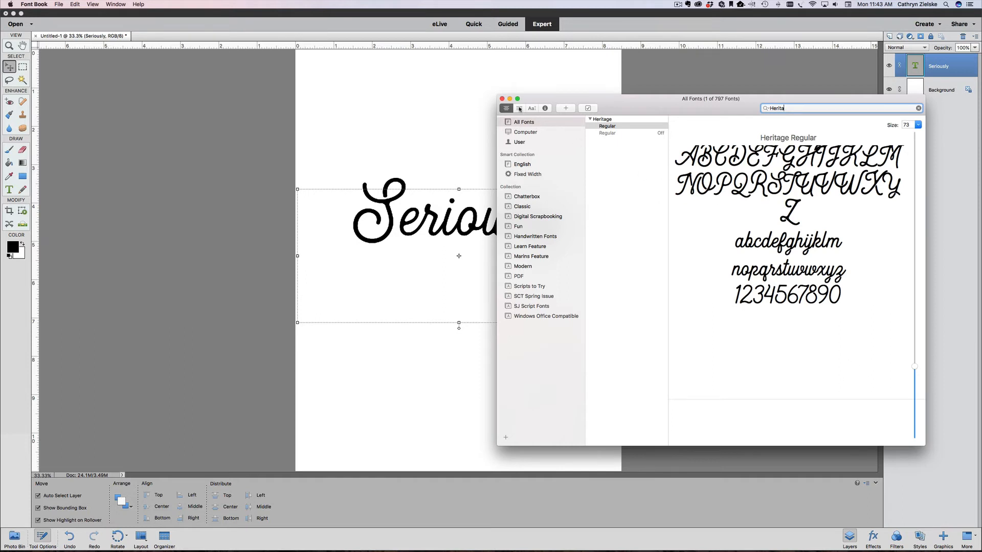
Step: Show Heritage's Repertoire glyph grid, scroll to the swash capitals and select the swash S
click(519, 108)
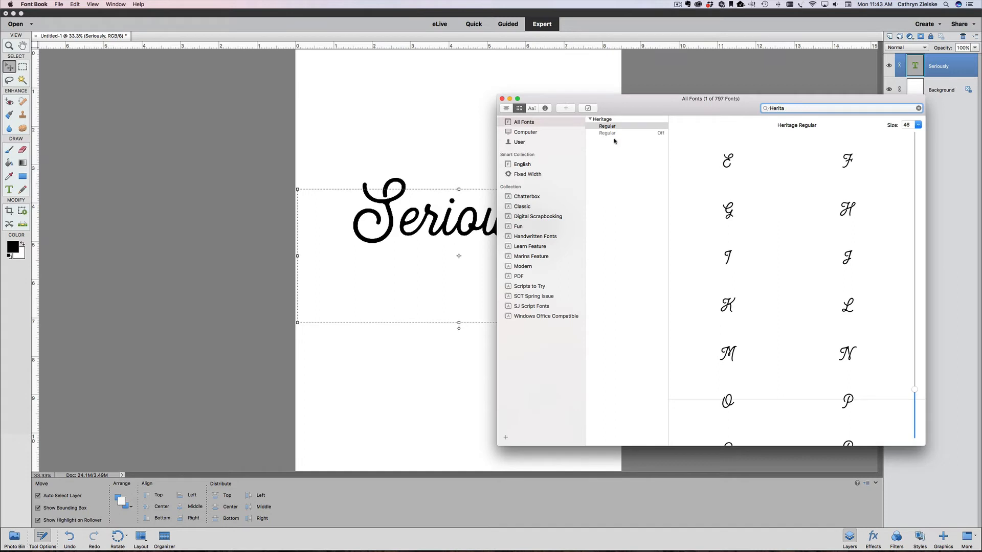
scroll(down, 3)
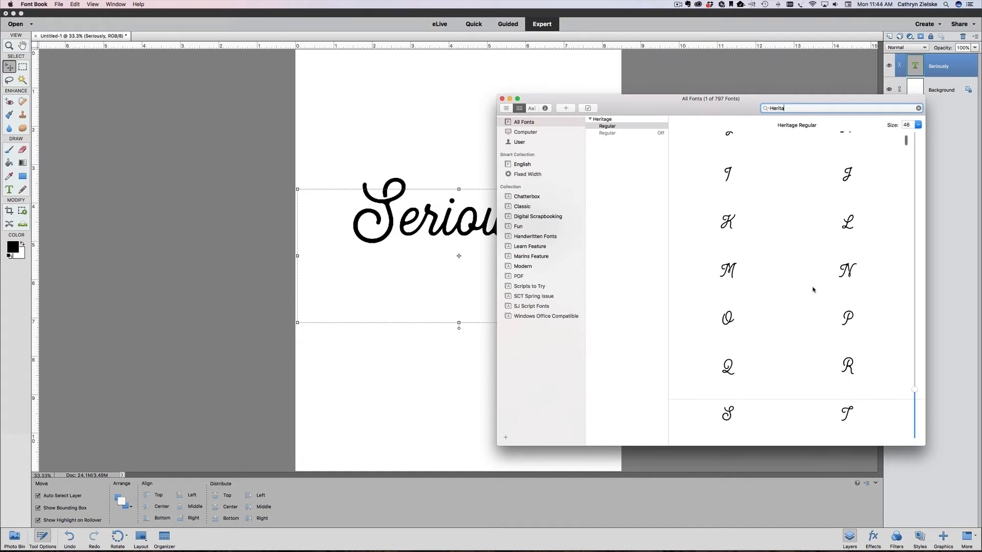
scroll(down, 3)
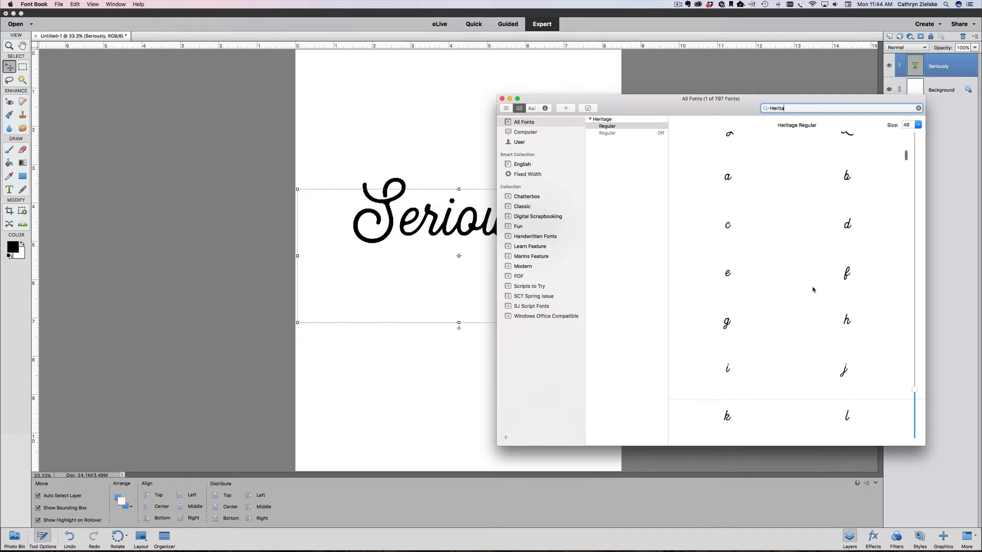
scroll(down, 3)
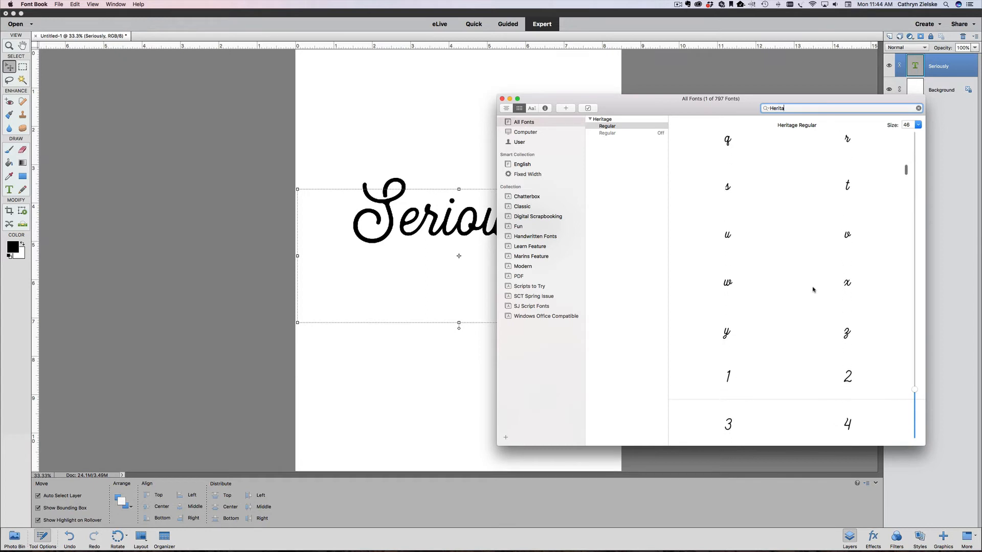
scroll(down, 3)
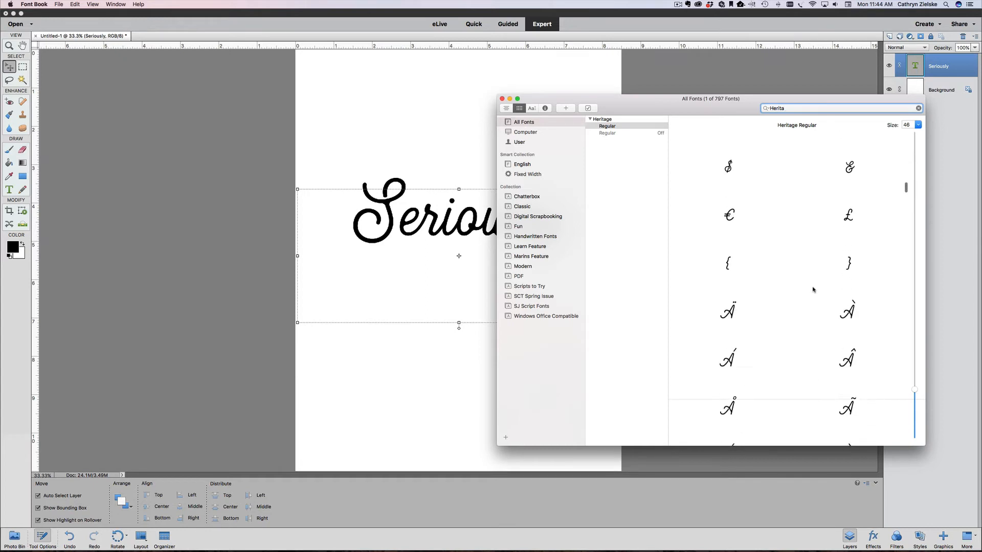
scroll(down, 3)
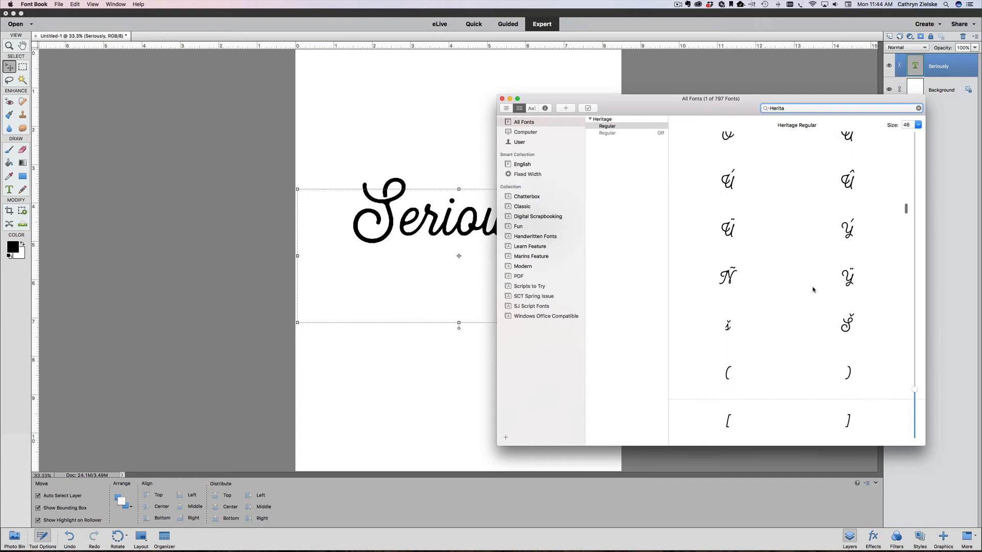
scroll(down, 3)
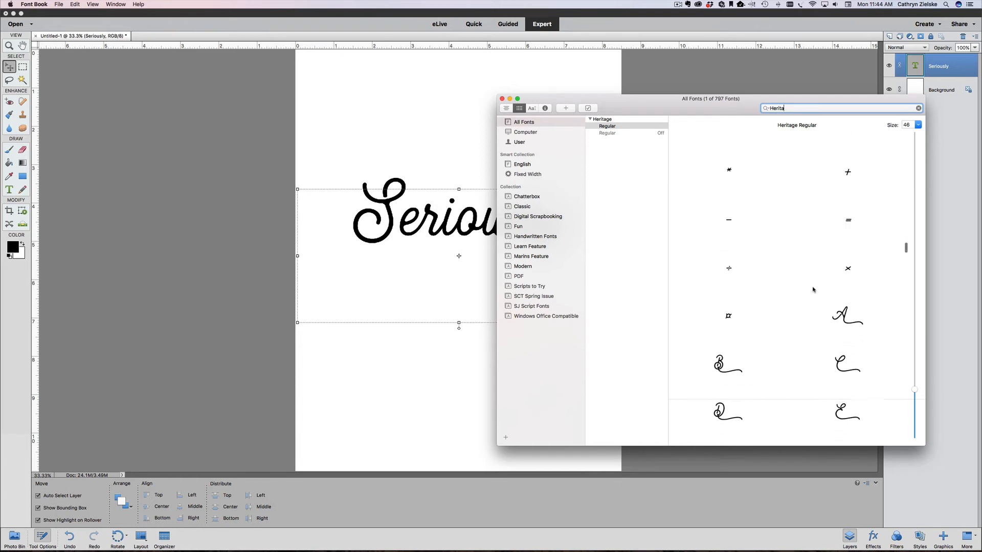
scroll(down, 3)
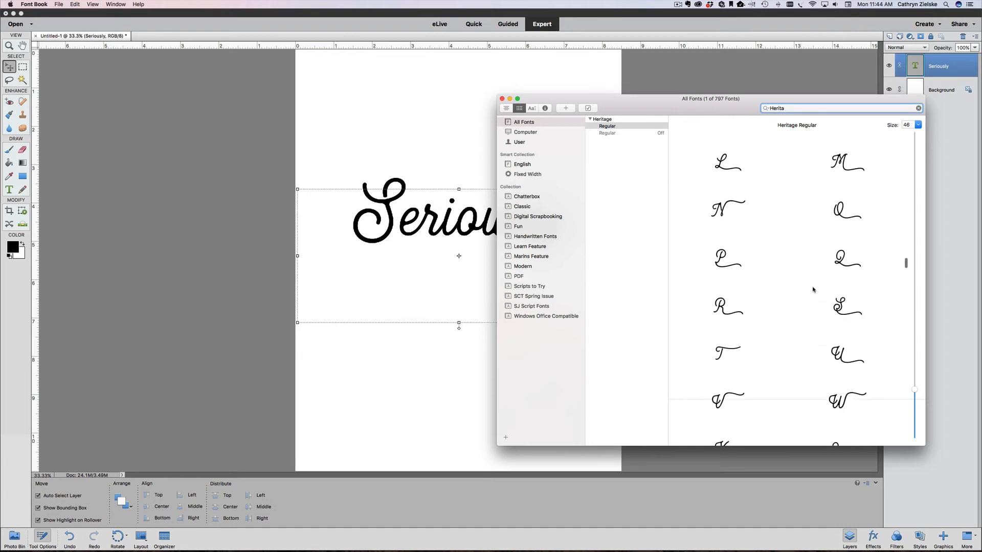
scroll(down, 3)
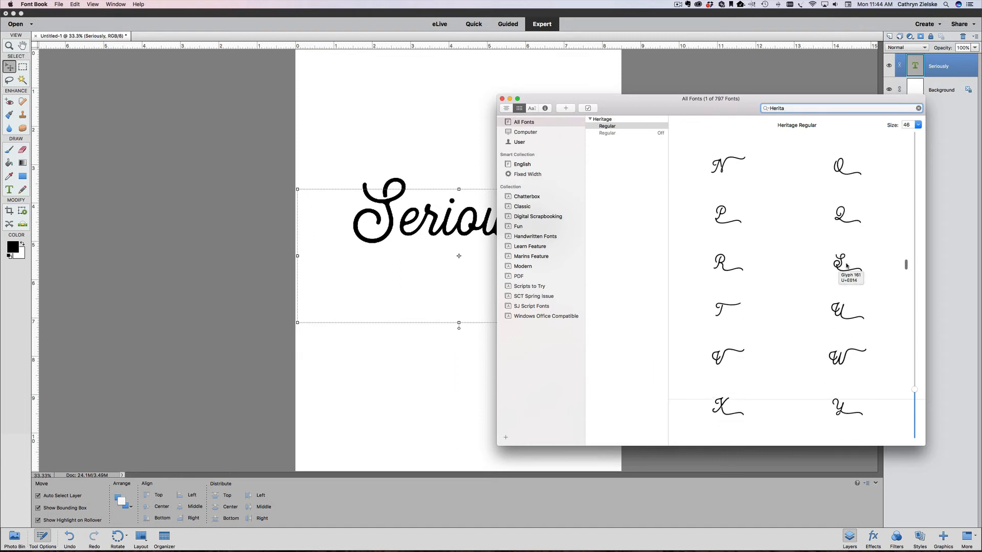
click(847, 262)
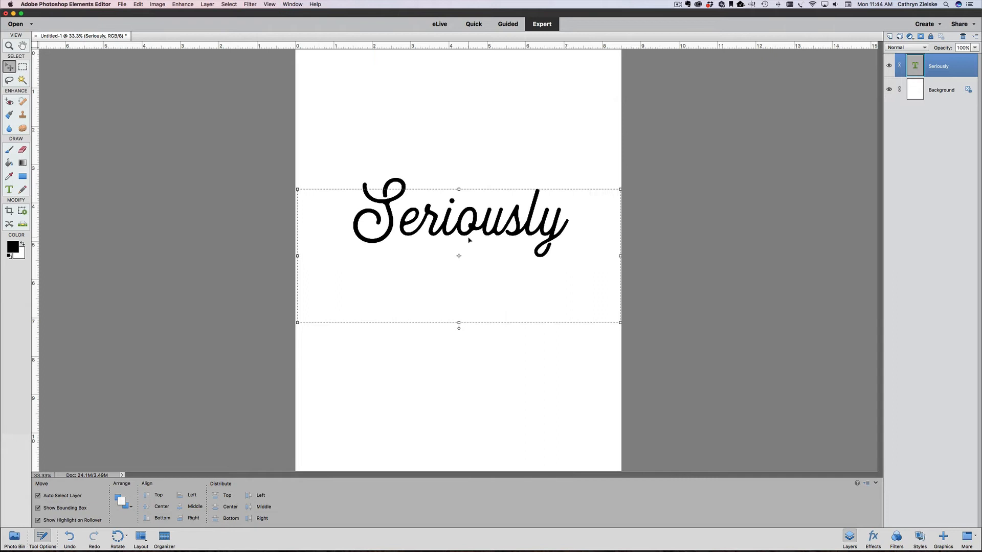
click(9, 190)
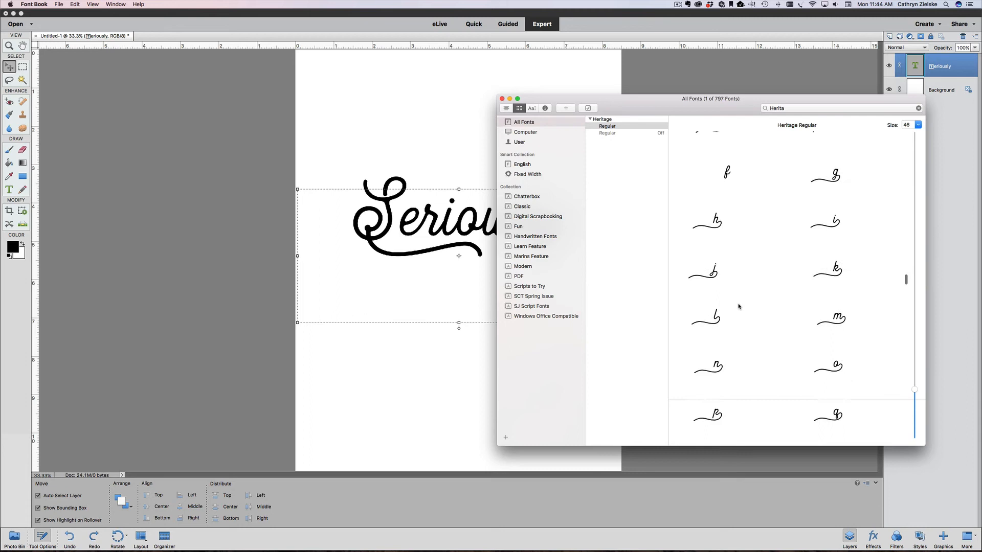
Step: Scroll to Heritage's swash lowercase glyphs and select the swash y
scroll(down, 3)
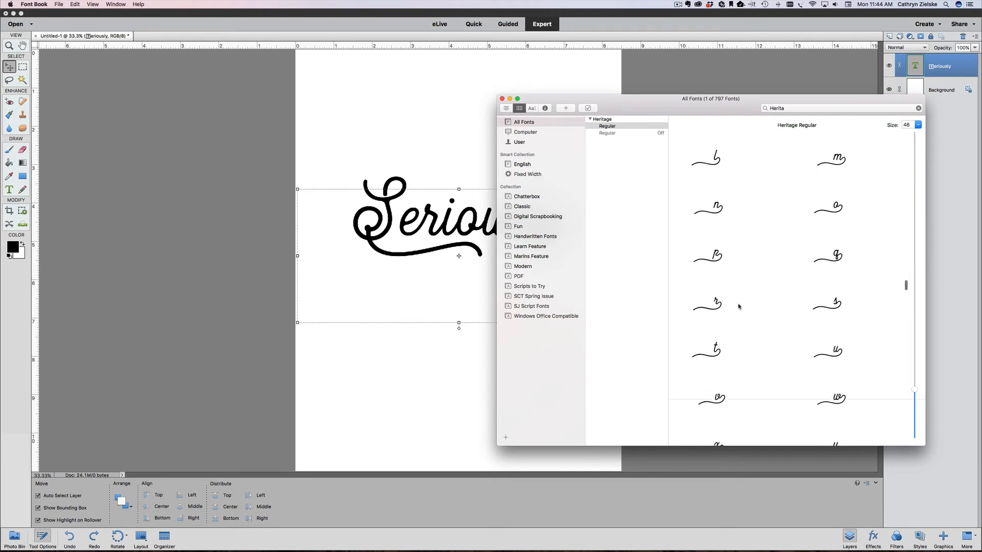
scroll(down, 3)
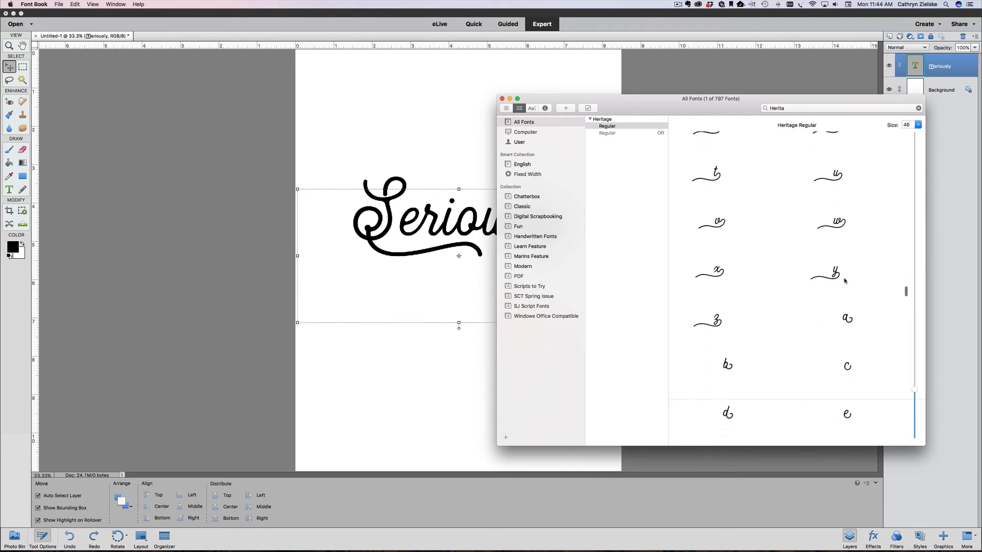
click(834, 271)
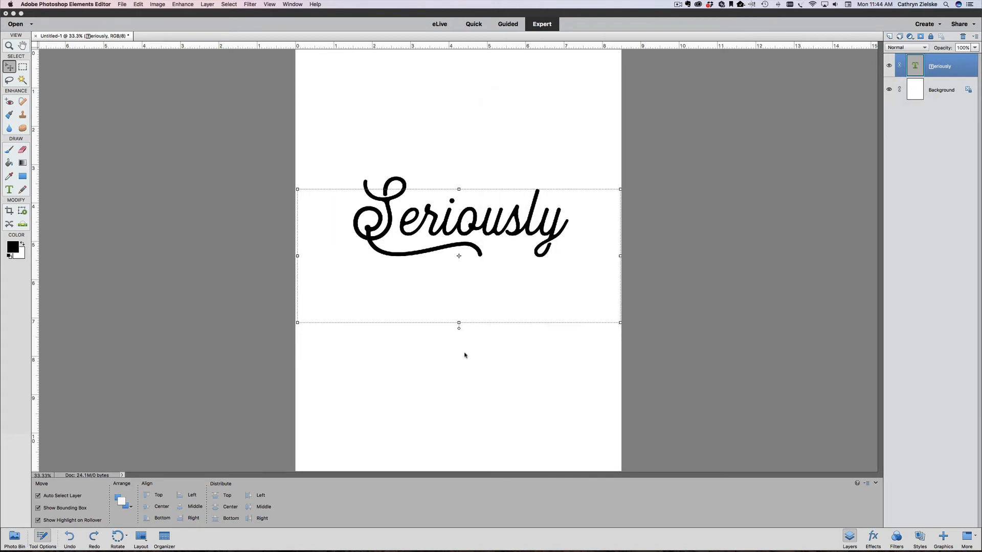
Step: Enter text editing on the word Seriously in Photoshop Elements
click(9, 190)
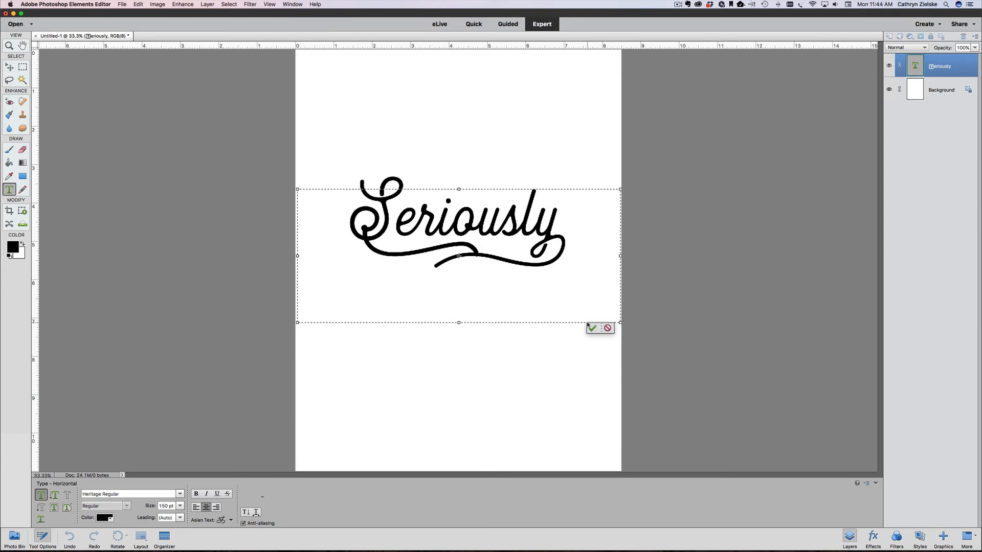
mouse_move(592, 329)
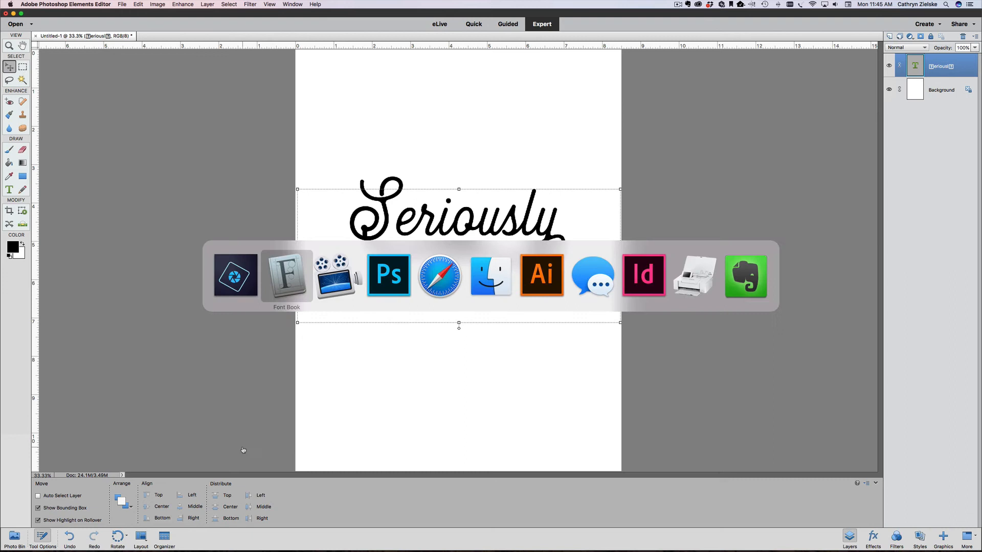
Step: Return to Heritage's glyph grid, scroll past the swash lowercase sets and select an alternate swash y
click(287, 276)
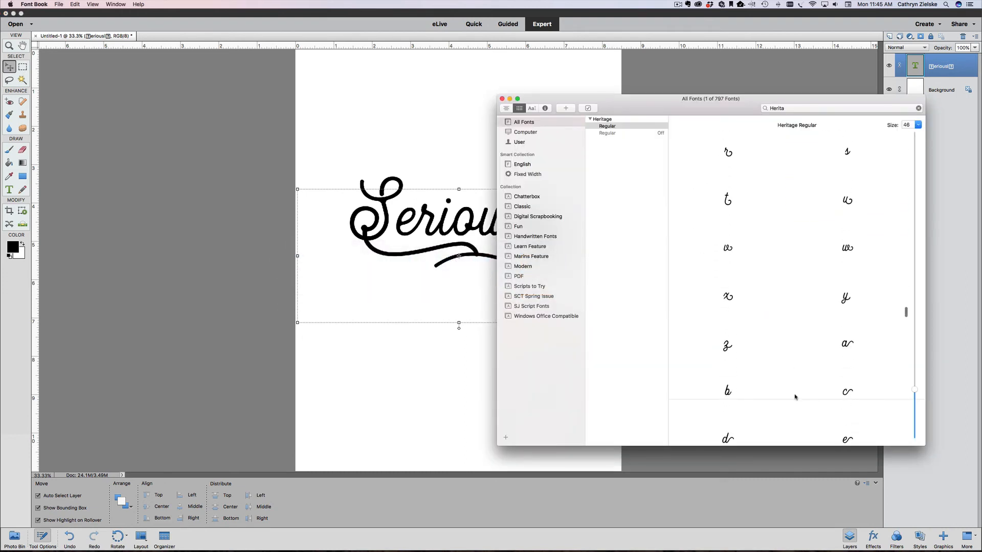
scroll(down, 3)
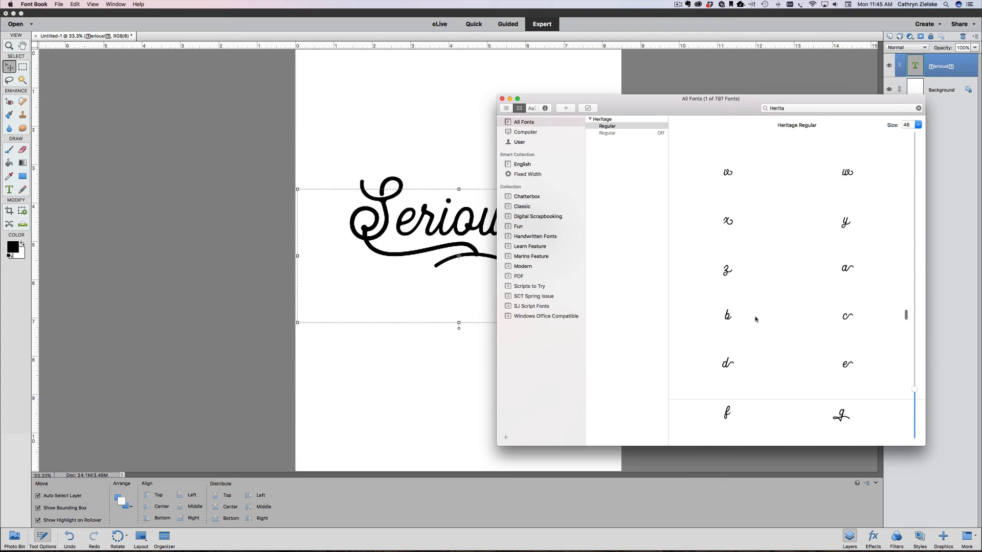
scroll(down, 3)
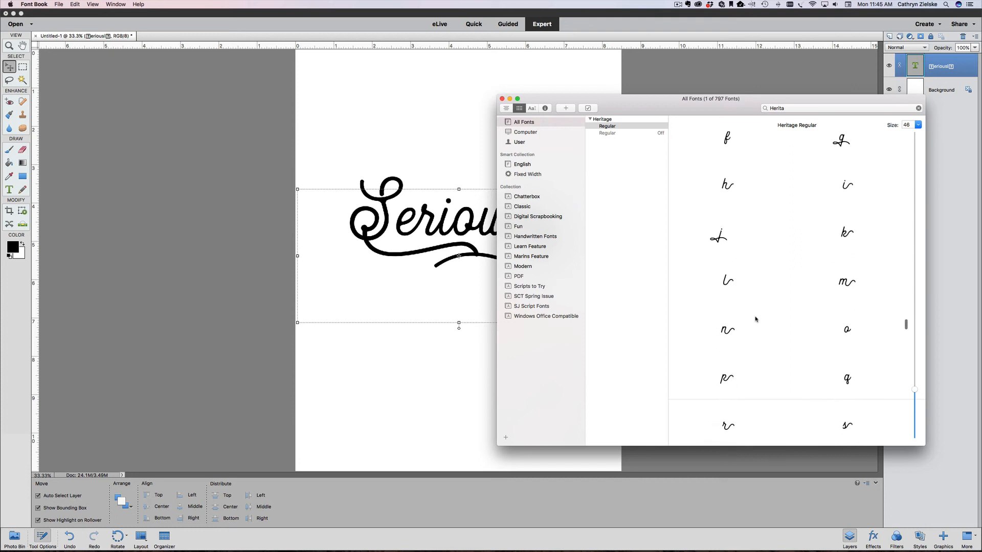
scroll(down, 3)
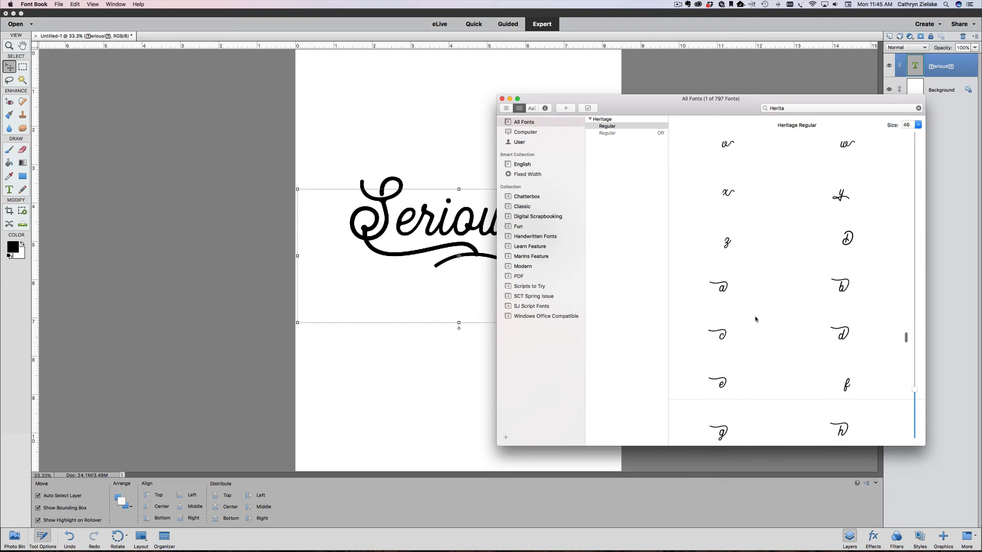
scroll(down, 3)
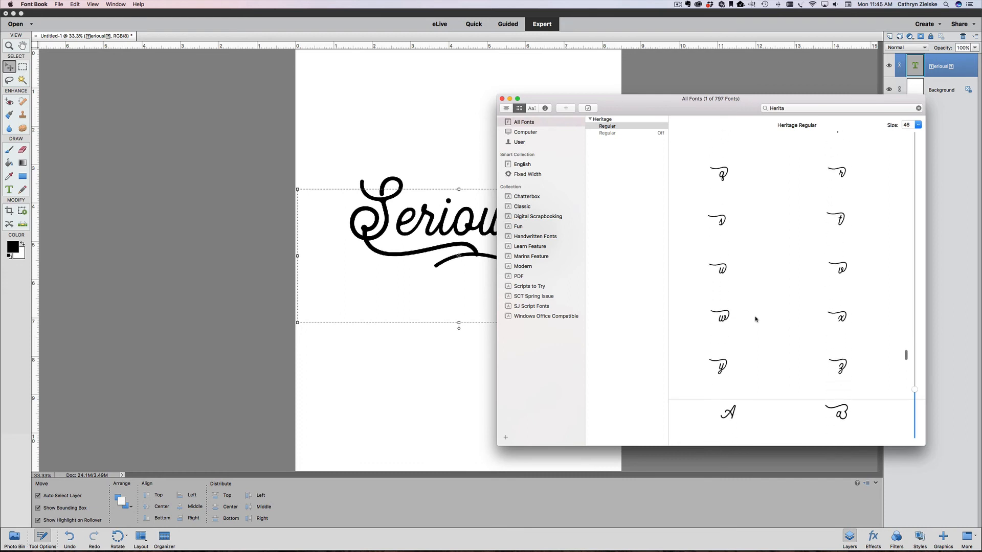
scroll(down, 3)
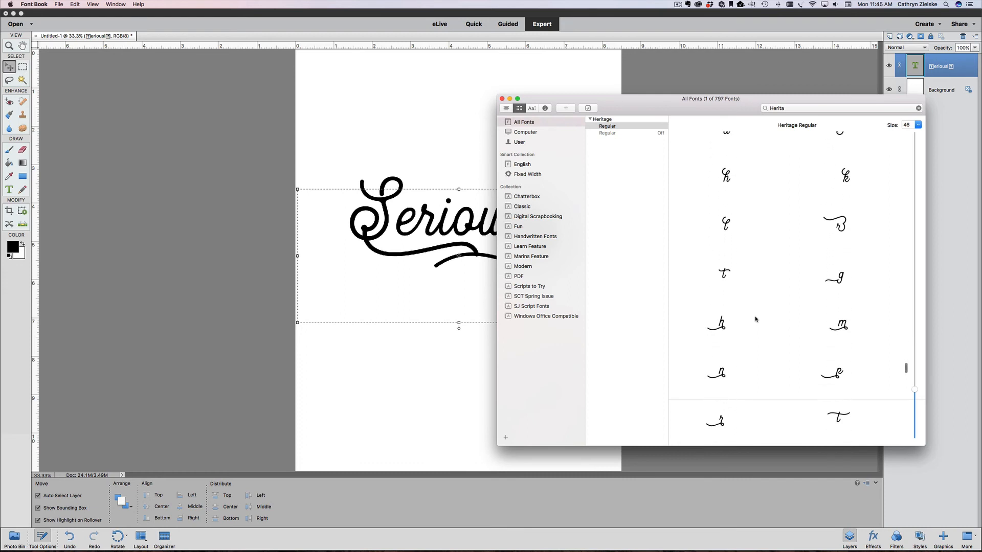
scroll(down, 3)
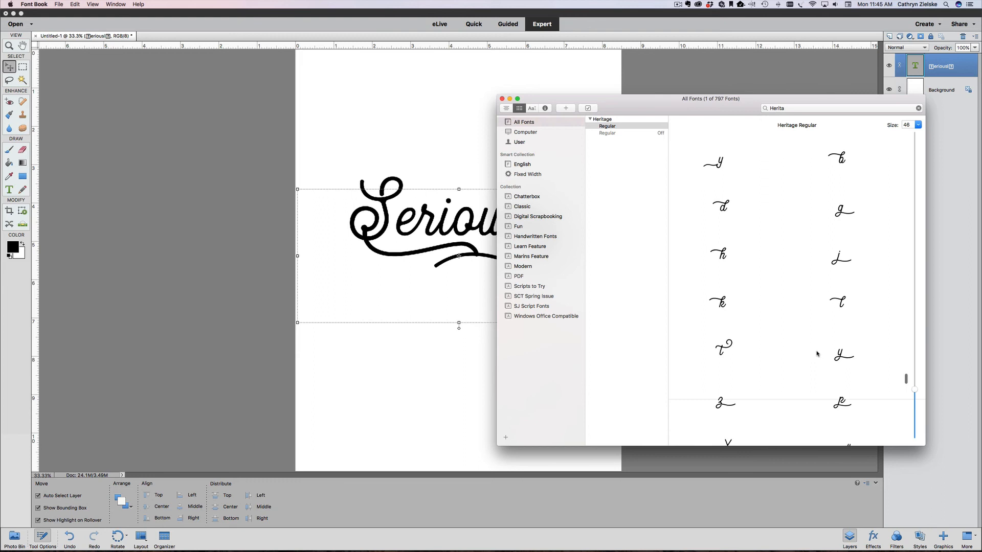
click(844, 346)
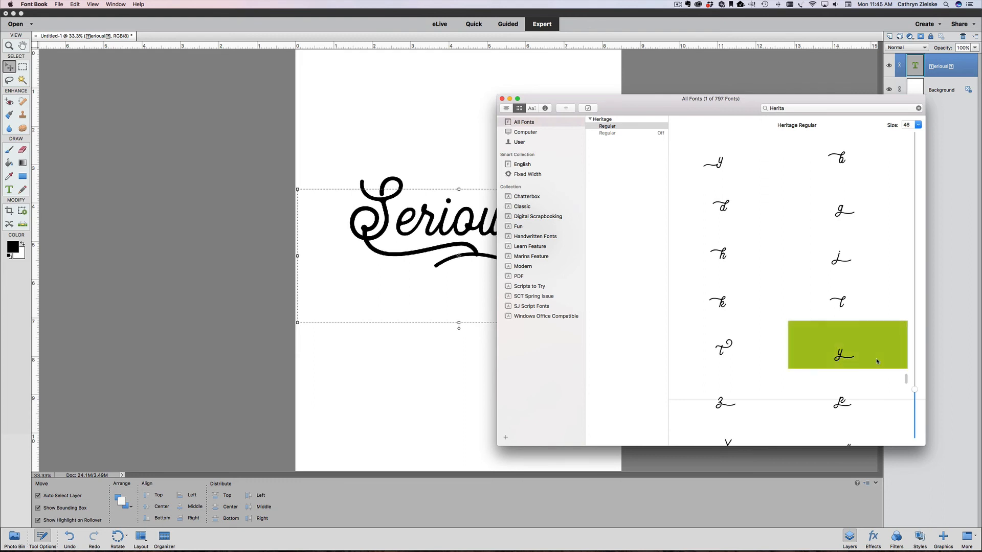
mouse_move(321, 338)
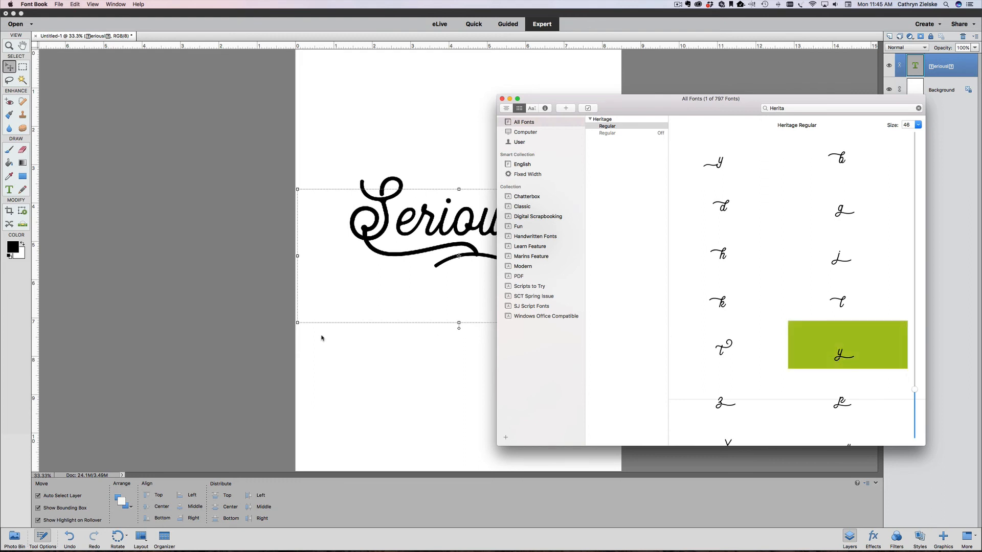